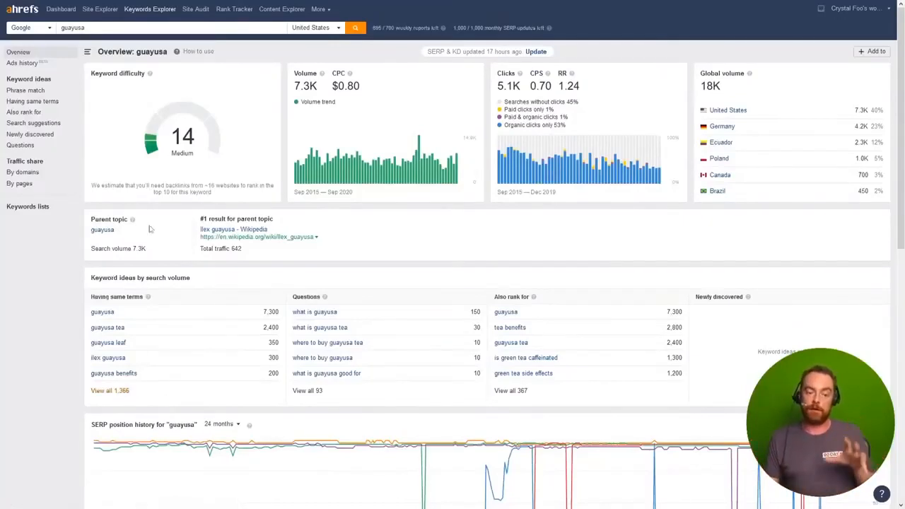
pyautogui.moveTo(277, 85)
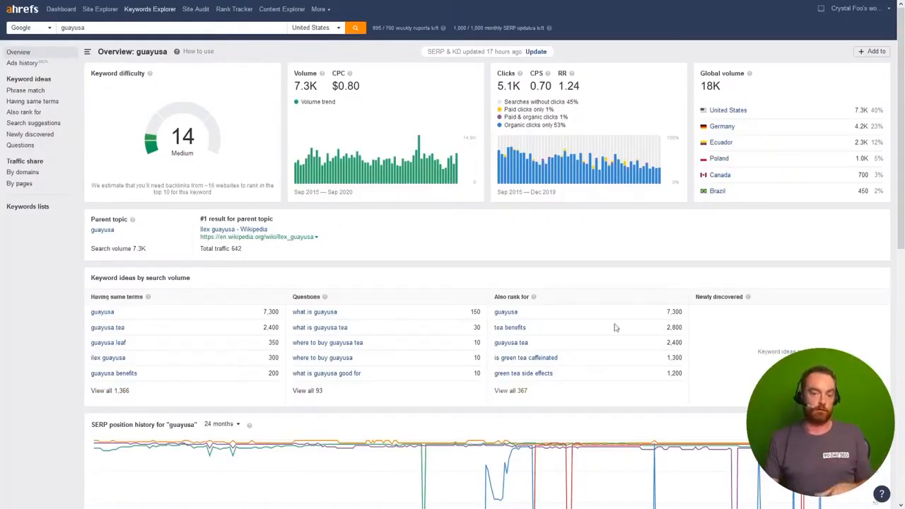
pyautogui.moveTo(595, 313)
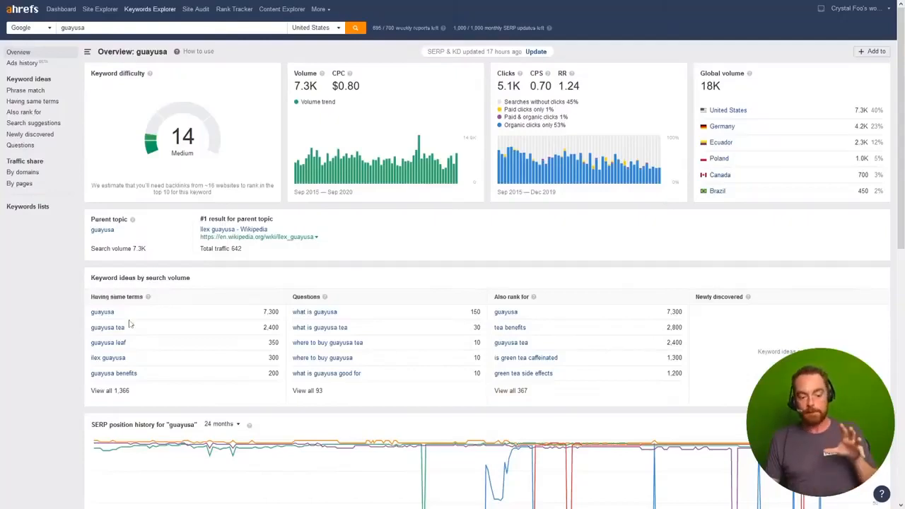
# - Show all 1,367 'Having same terms' keyword ideas for guayusa in Keywords Explorer
pyautogui.click(31, 102)
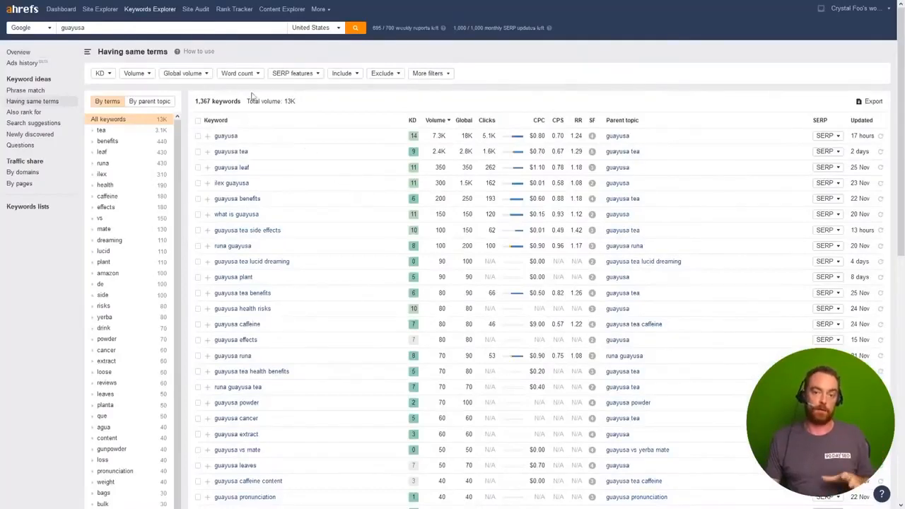
pyautogui.moveTo(366, 122)
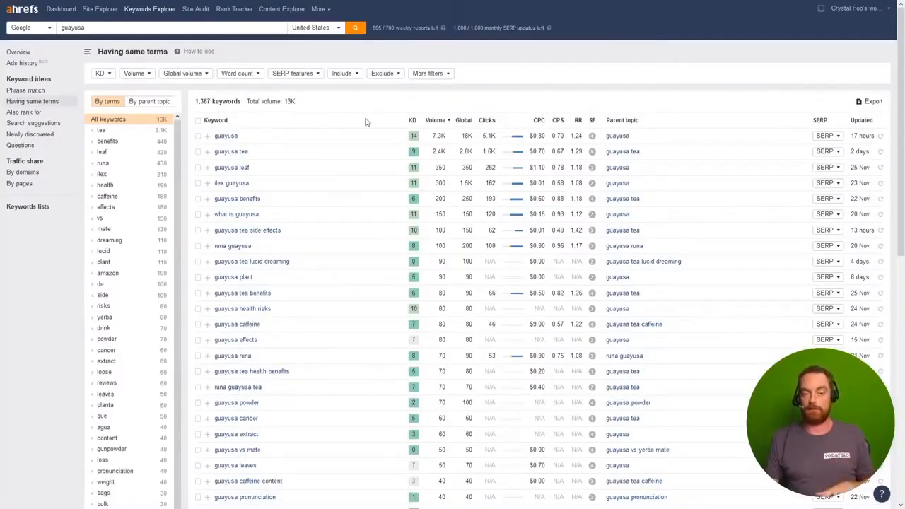
pyautogui.moveTo(505, 54)
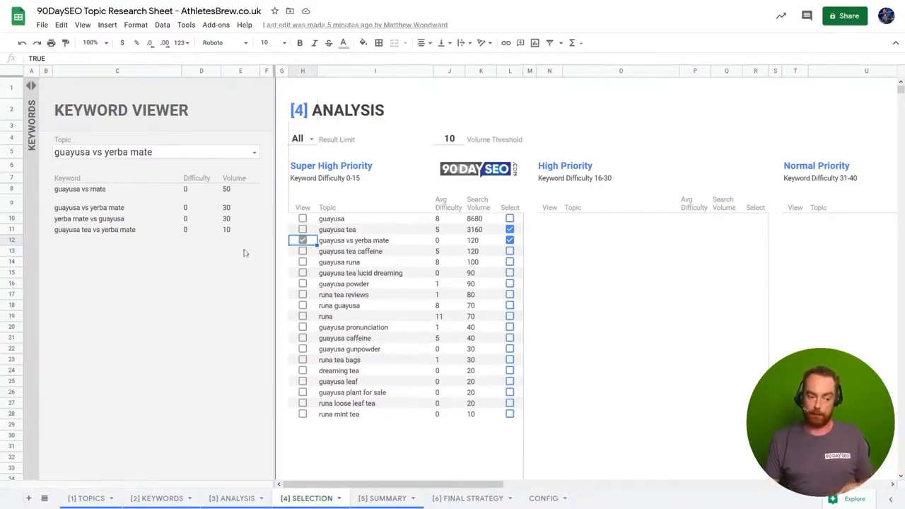
# - Untick View for 'guayusa vs yerba mate' on the SELECTION tab to clear the Keyword Viewer
pyautogui.click(302, 240)
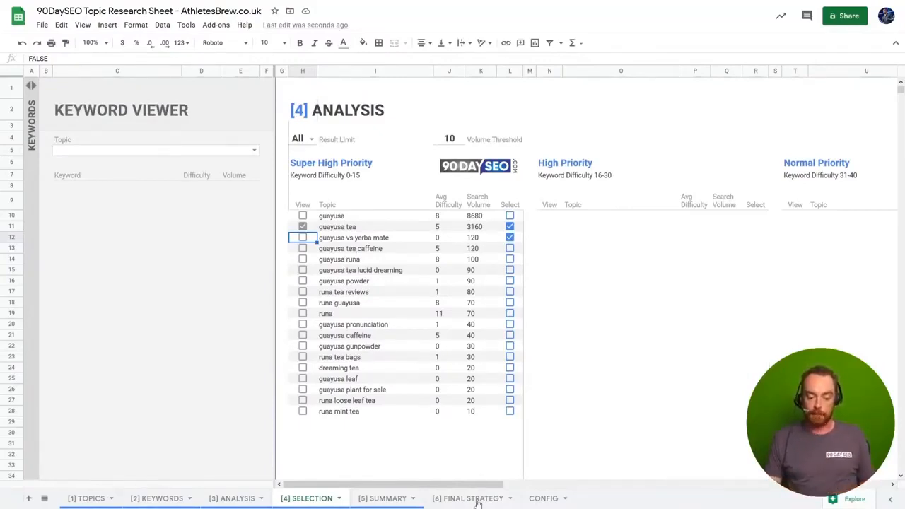
# - Review the FINAL STRATEGY keywords: guayusa tea side effects, what is guayusa tea, guayusa vs yerba mate
pyautogui.click(469, 497)
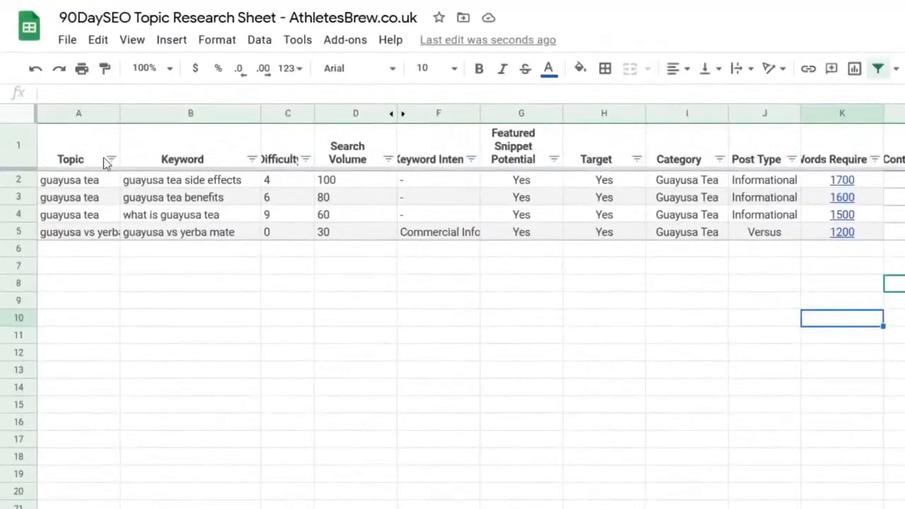
pyautogui.click(181, 180)
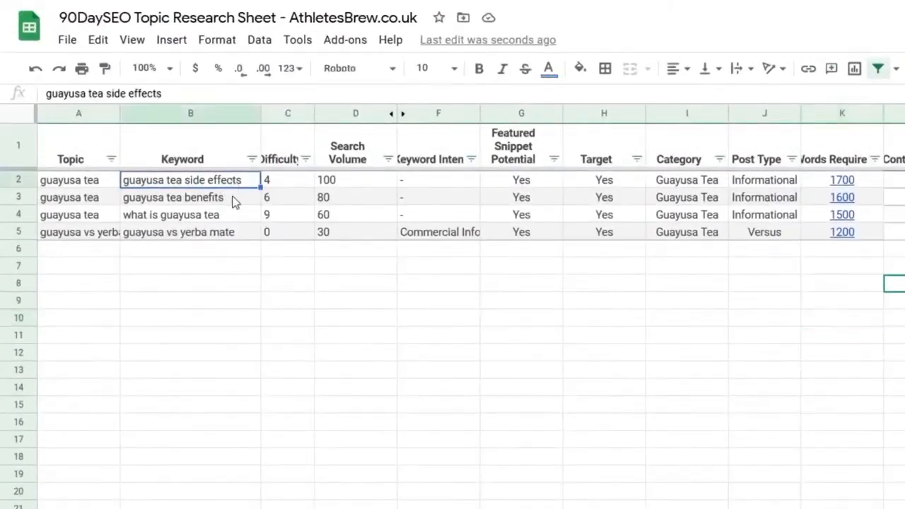
pyautogui.click(187, 215)
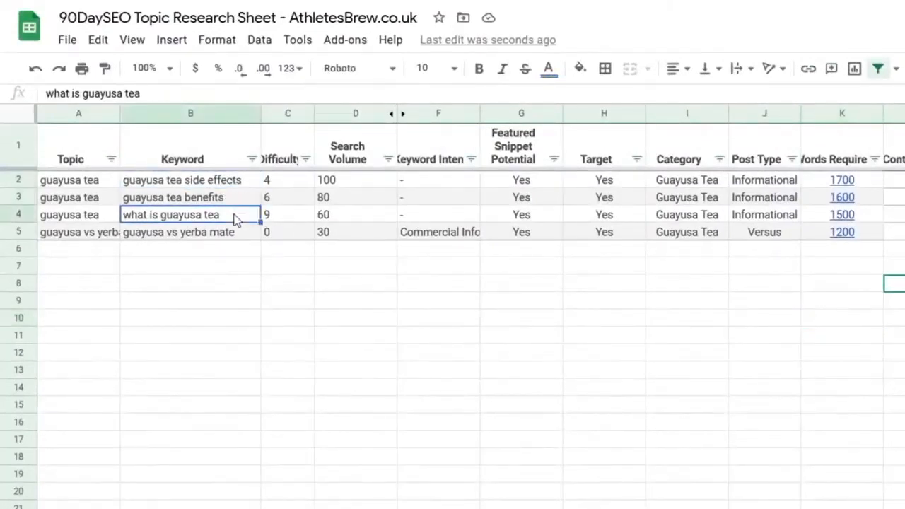
pyautogui.click(178, 232)
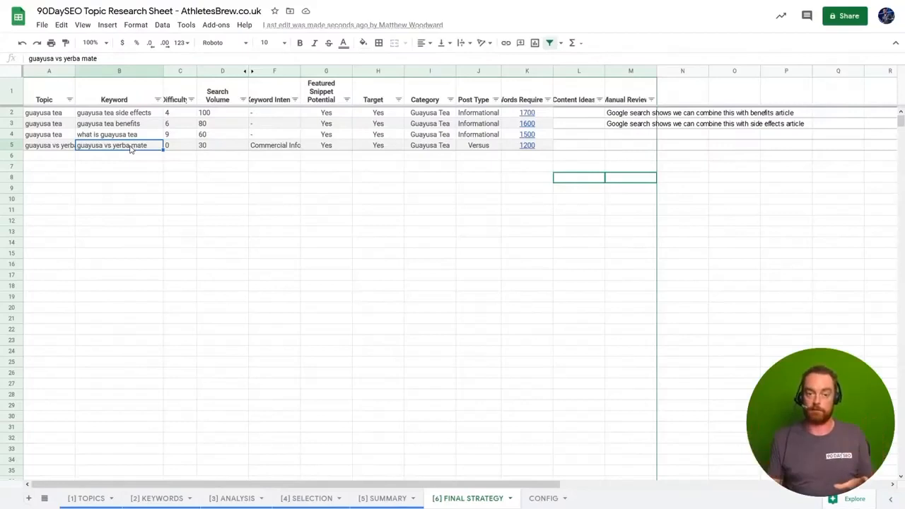
pyautogui.click(378, 209)
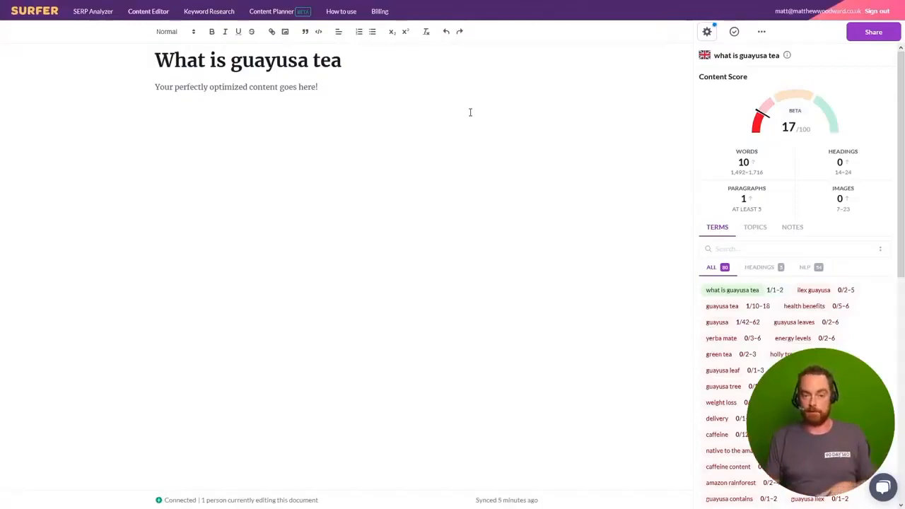
# - Scroll the Terms panel of the 'What is guayusa tea' draft and view its Headings terms
pyautogui.scroll(-3)
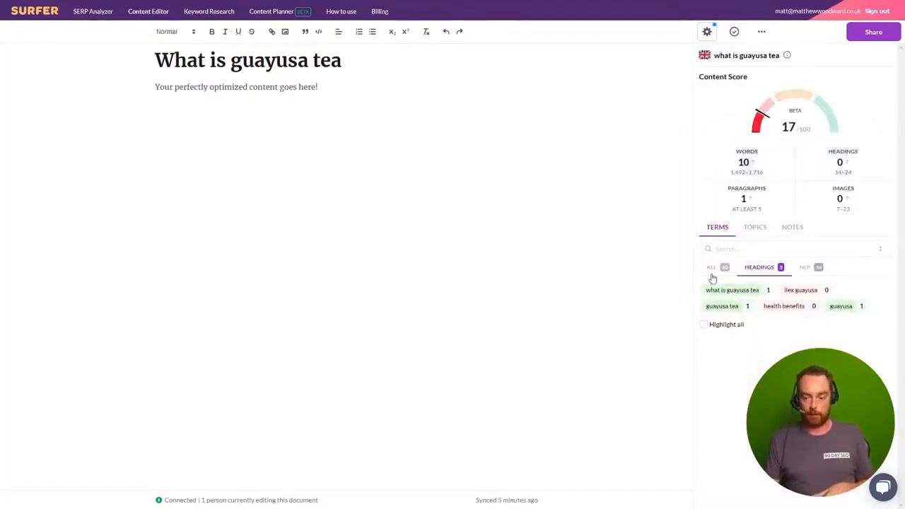
pyautogui.click(711, 267)
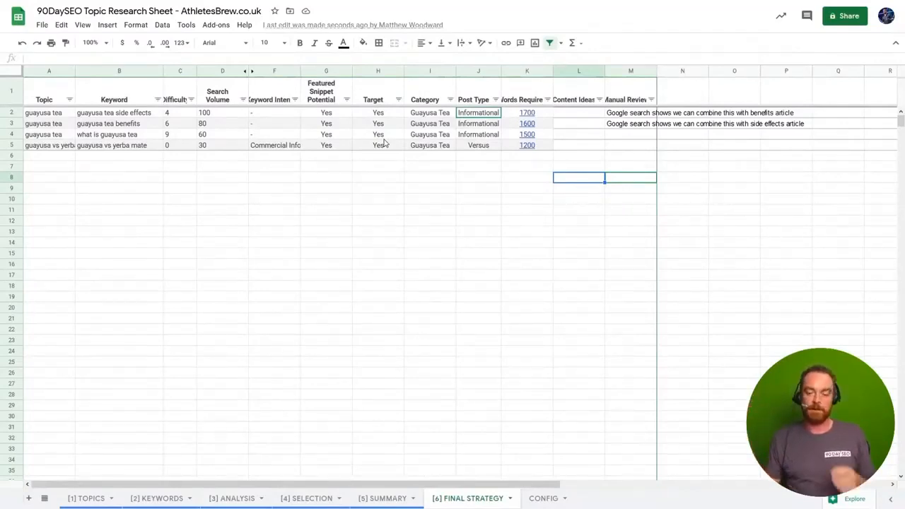
pyautogui.click(118, 113)
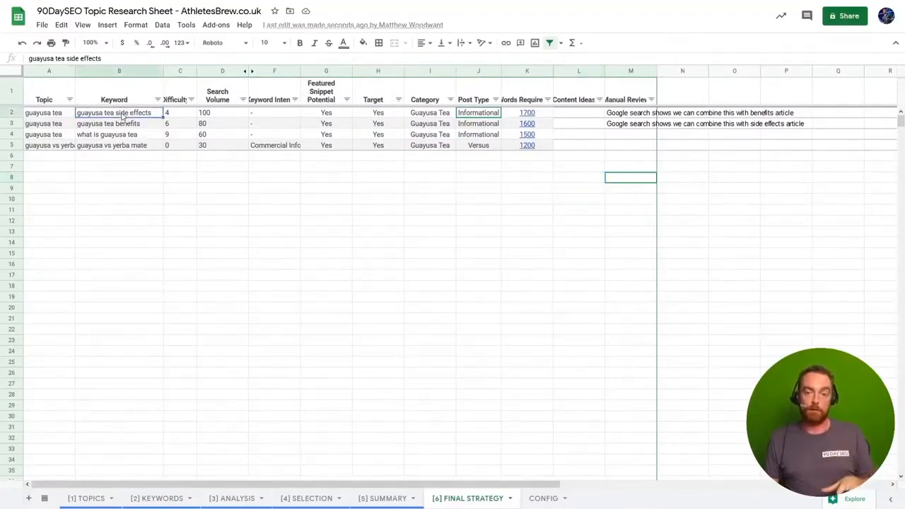
pyautogui.click(119, 145)
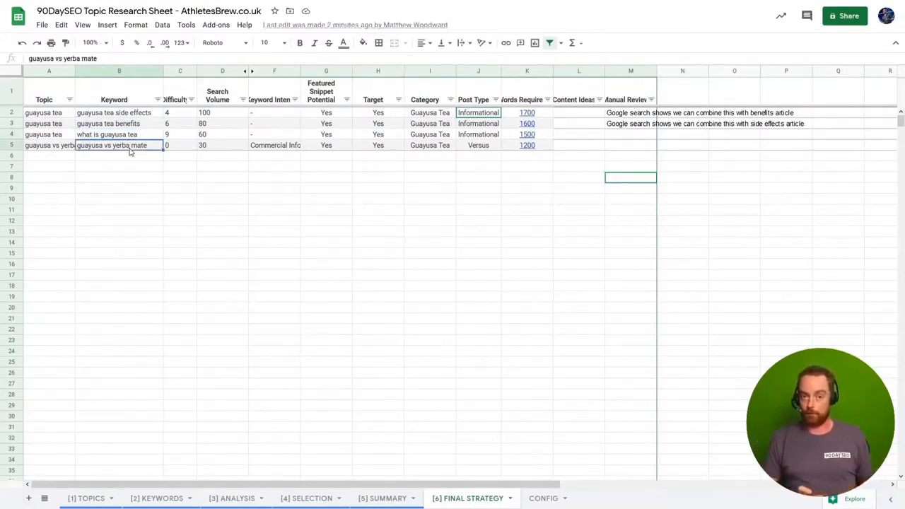
pyautogui.click(113, 113)
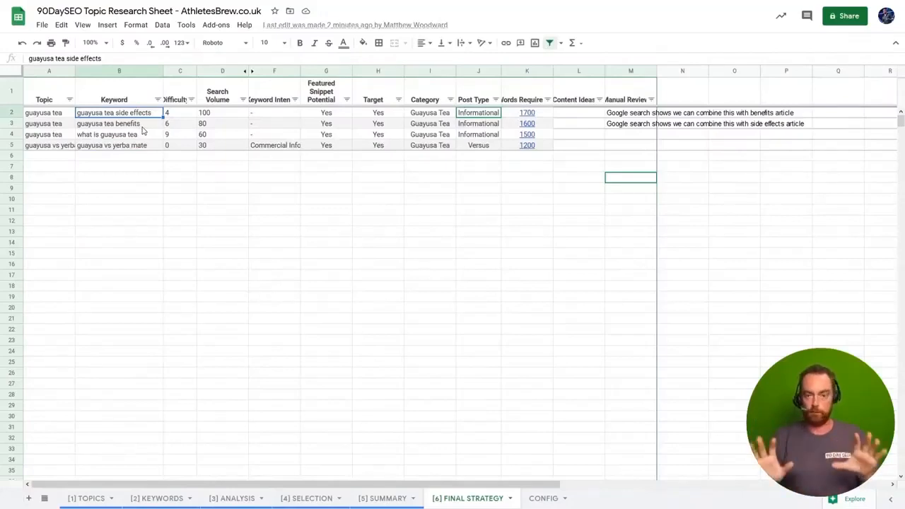
pyautogui.moveTo(553, 119)
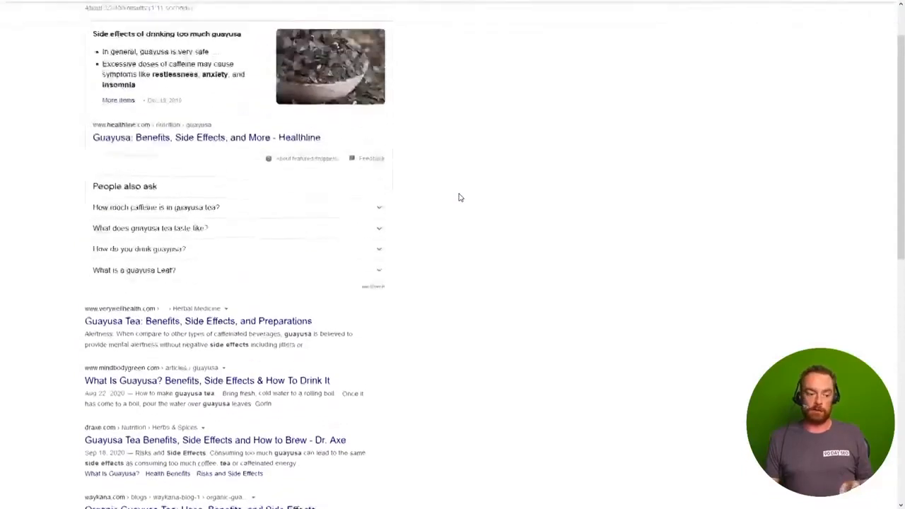
pyautogui.scroll(3)
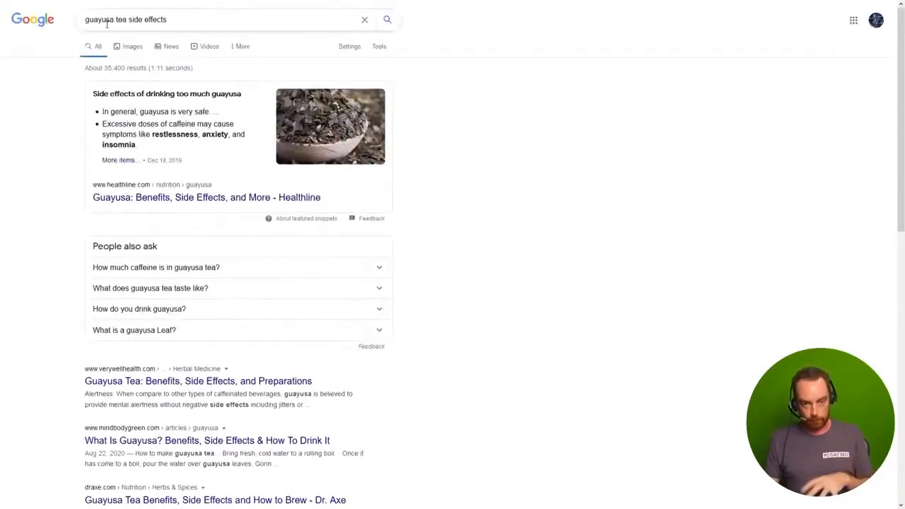
pyautogui.scroll(-3)
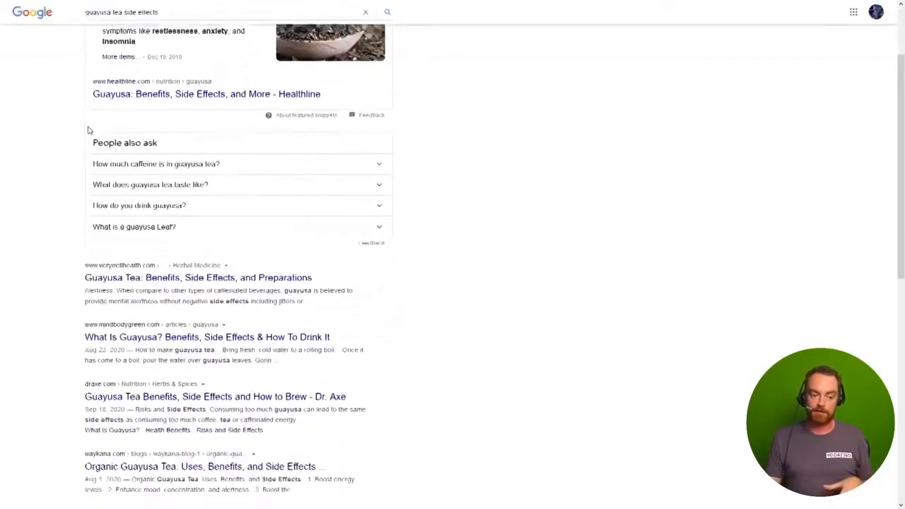
pyautogui.scroll(3)
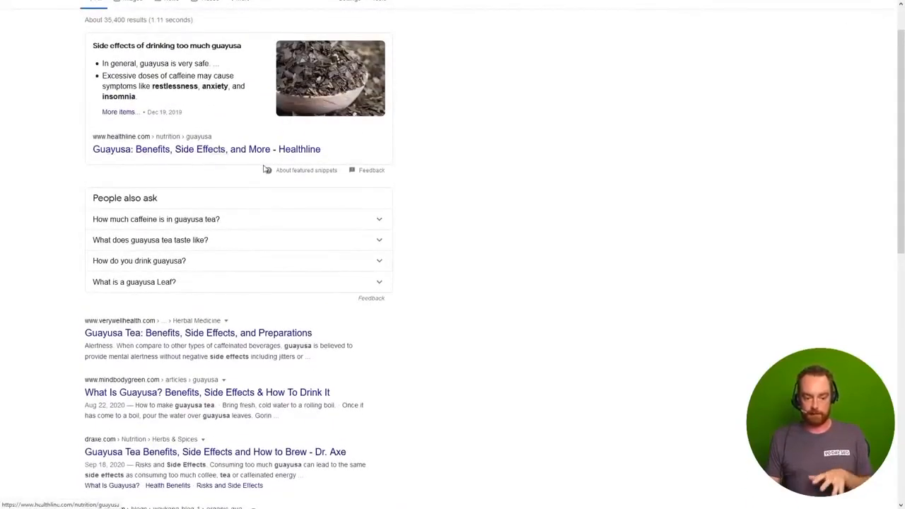
pyautogui.scroll(-3)
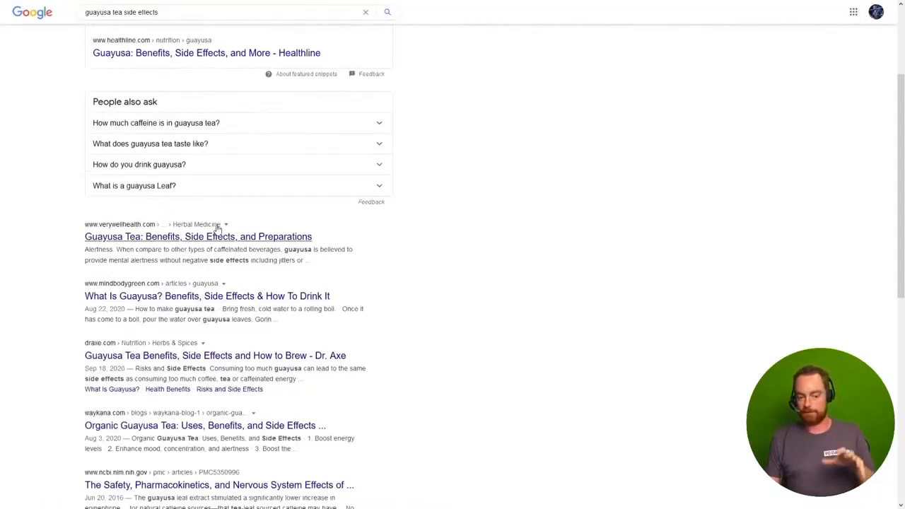
pyautogui.scroll(-3)
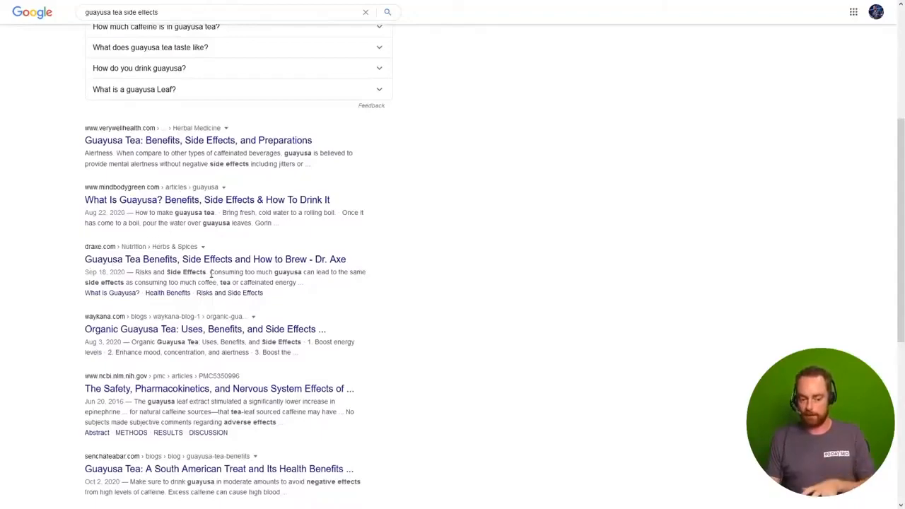
pyautogui.scroll(-3)
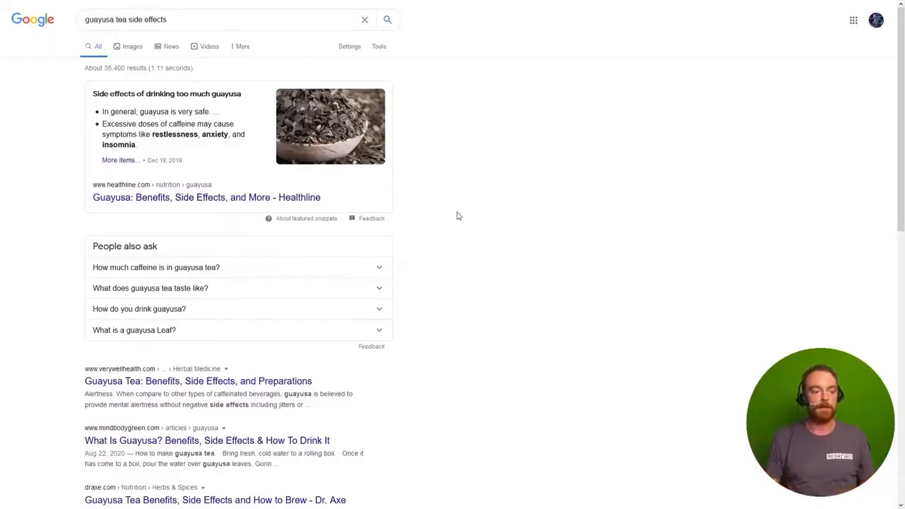
# - Search Google for 'guayusa tea benefits' and scan through the results
pyautogui.write('guayusa tea benefits')
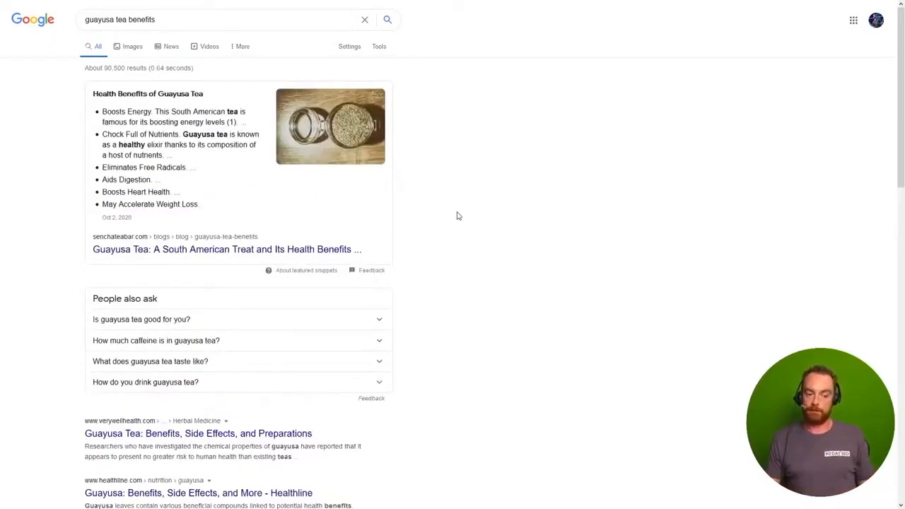
pyautogui.scroll(-3)
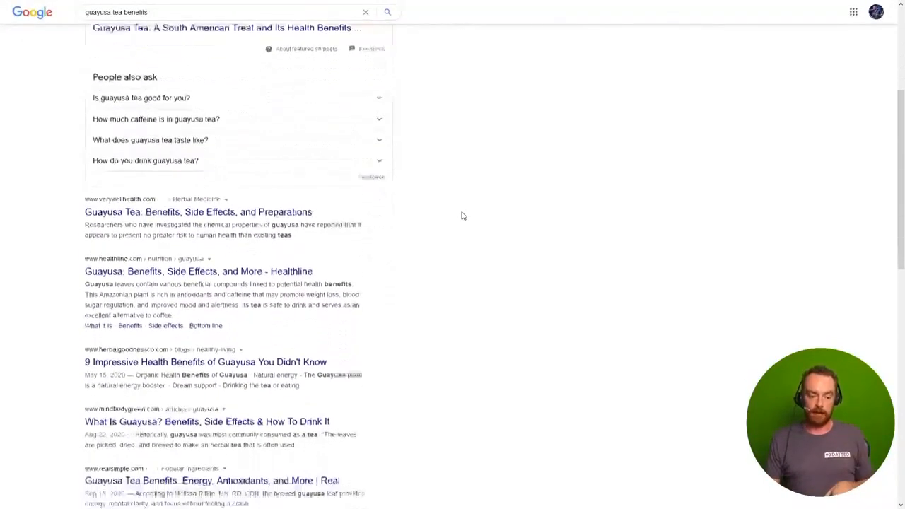
pyautogui.scroll(-3)
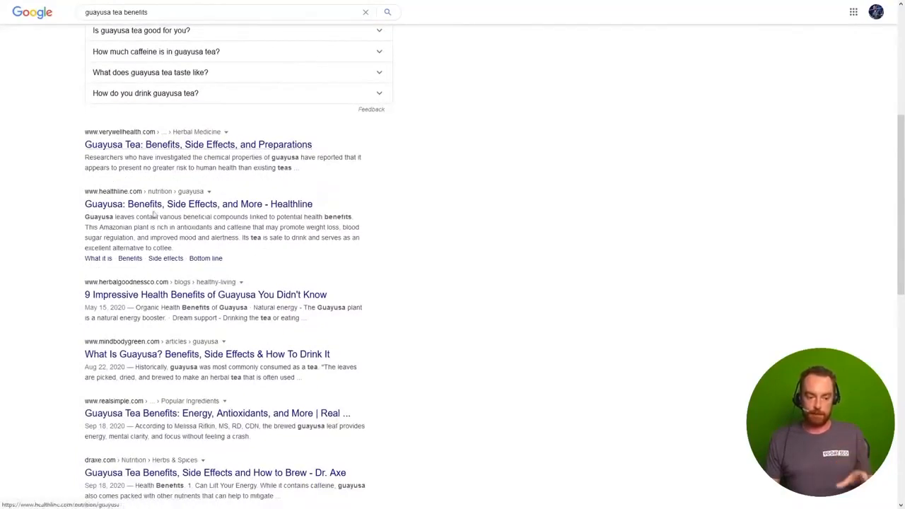
pyautogui.scroll(-3)
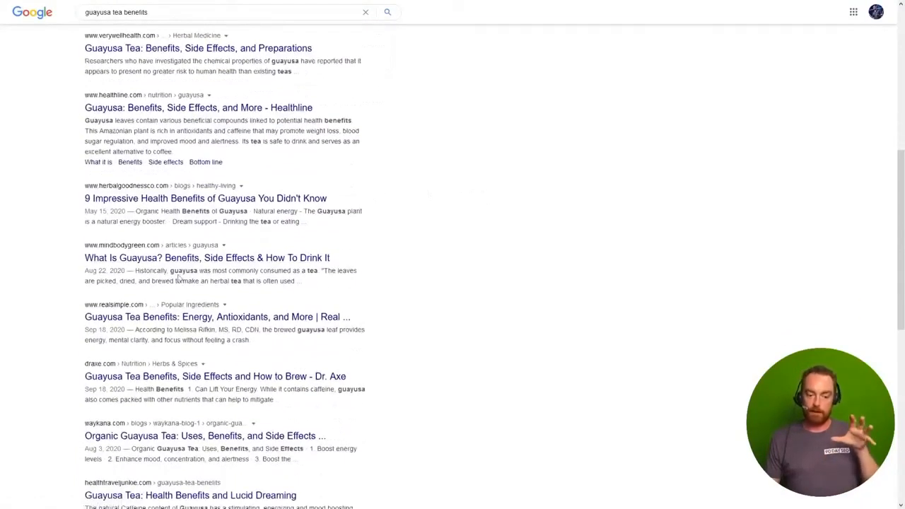
pyautogui.scroll(-3)
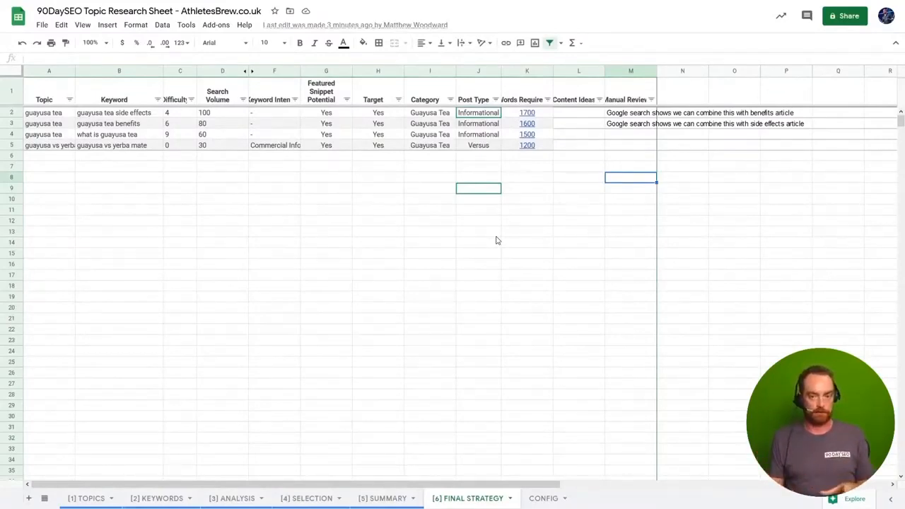
pyautogui.moveTo(260, 201)
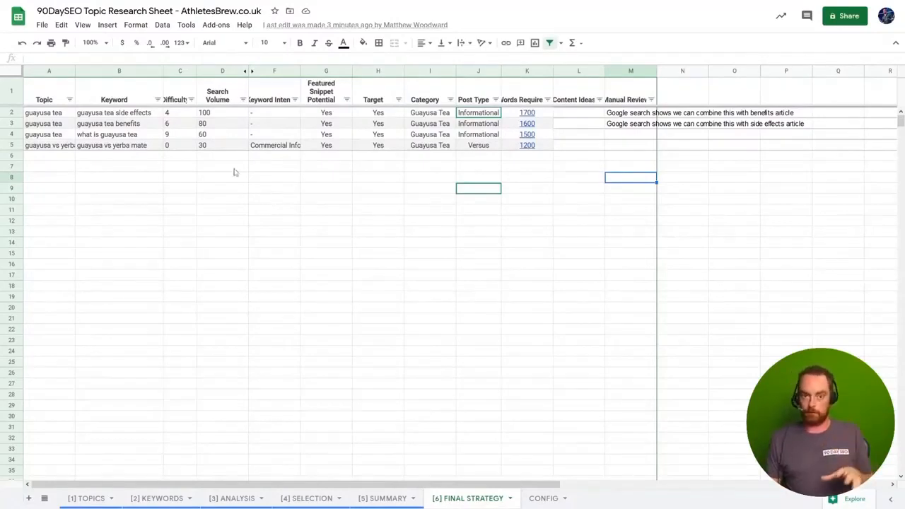
pyautogui.moveTo(186, 145)
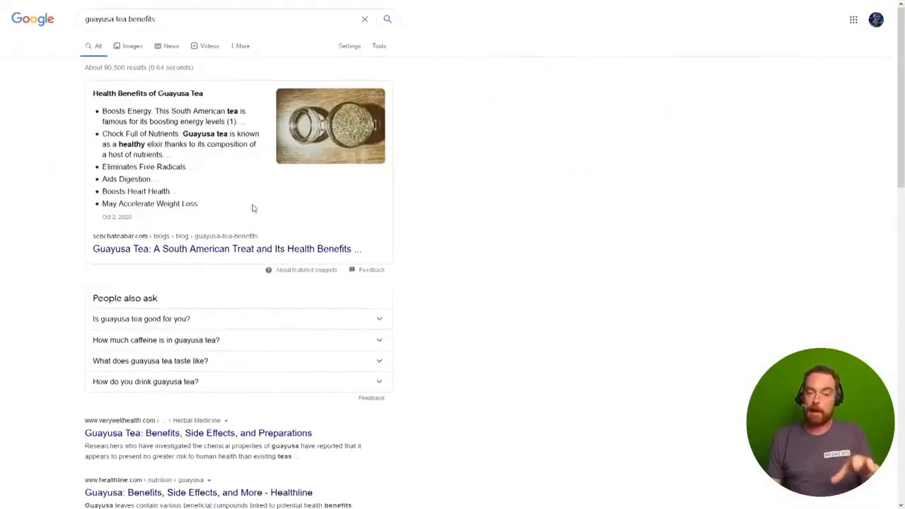
pyautogui.scroll(-3)
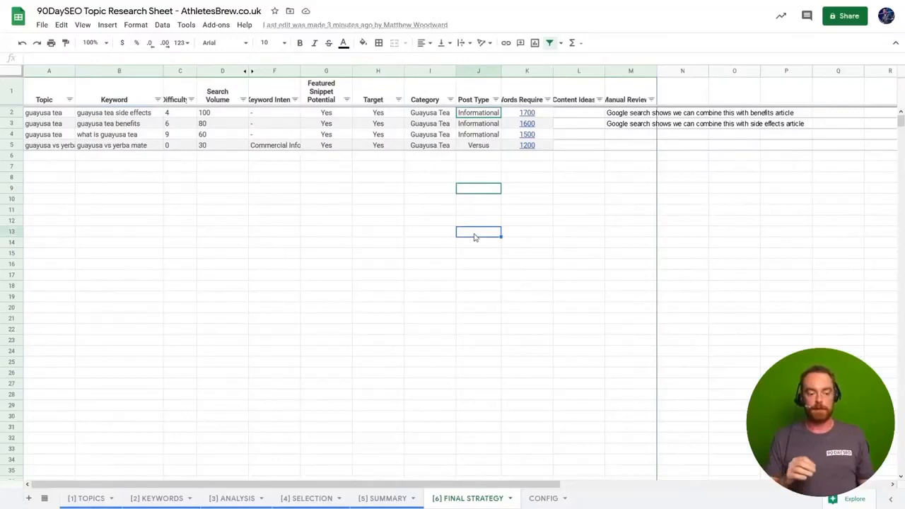
pyautogui.click(114, 113)
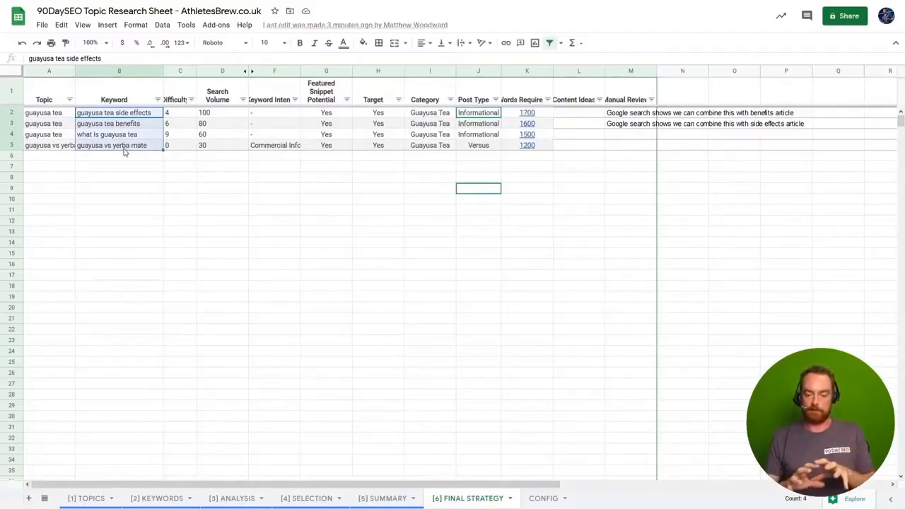
pyautogui.click(218, 92)
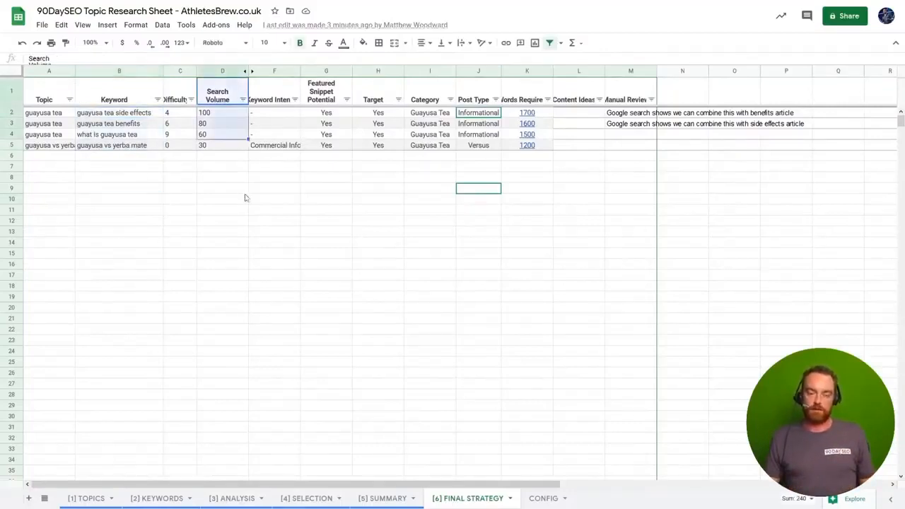
pyautogui.click(222, 198)
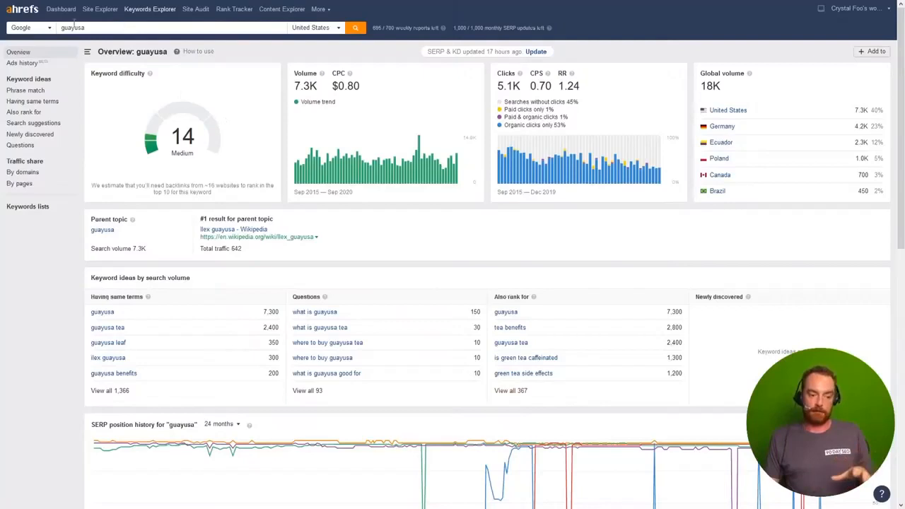
# - Show all 367 'Also rank for' keyword ideas for guayusa and scan the list
pyautogui.doubleClick(71, 31)
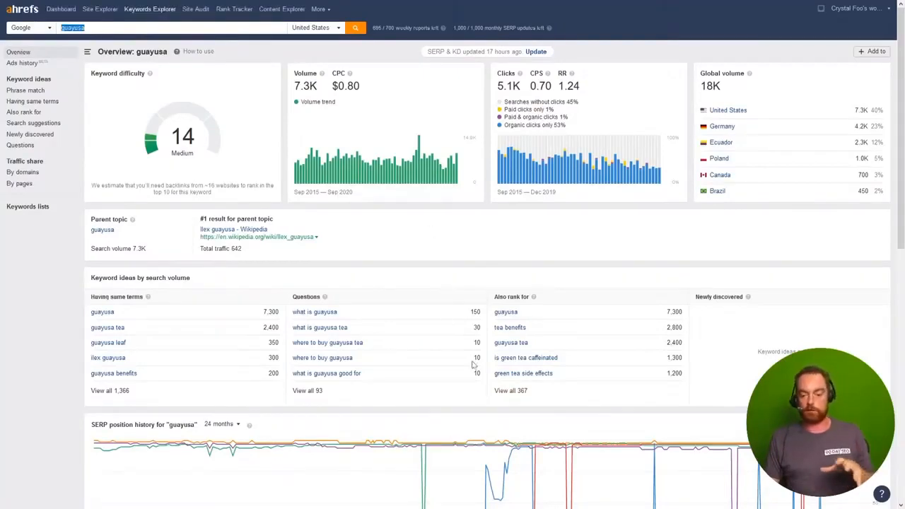
pyautogui.click(22, 112)
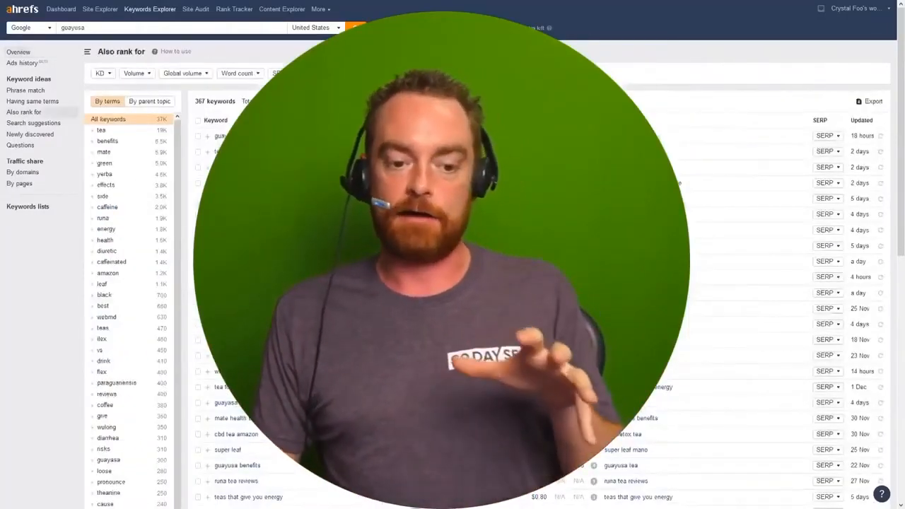
pyautogui.scroll(-3)
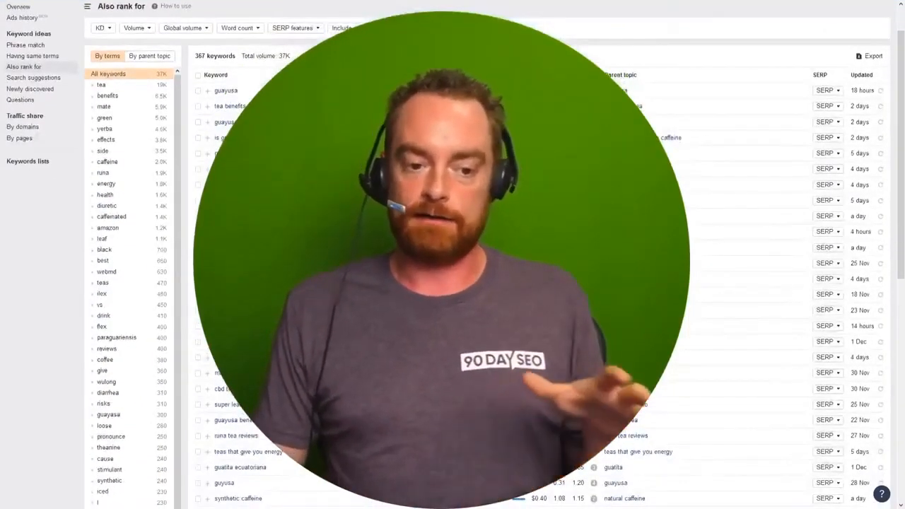